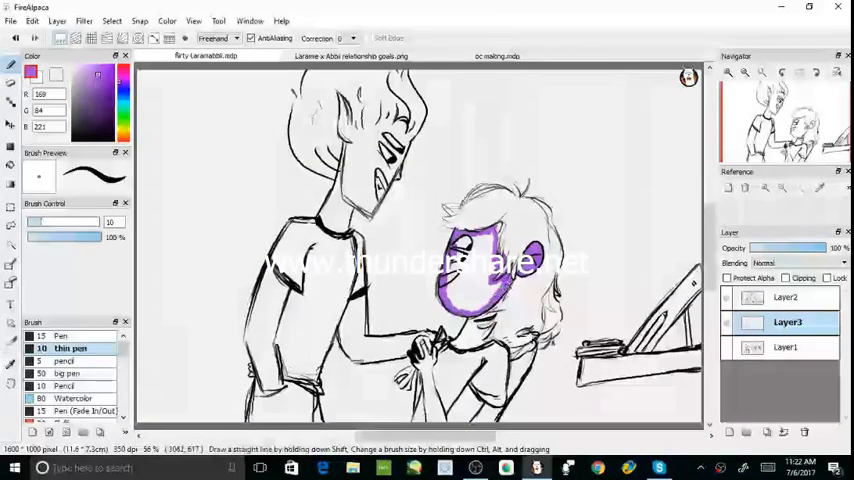
Paint flat purple over the smaller character's face on Layer3
drag(470, 250, 490, 295)
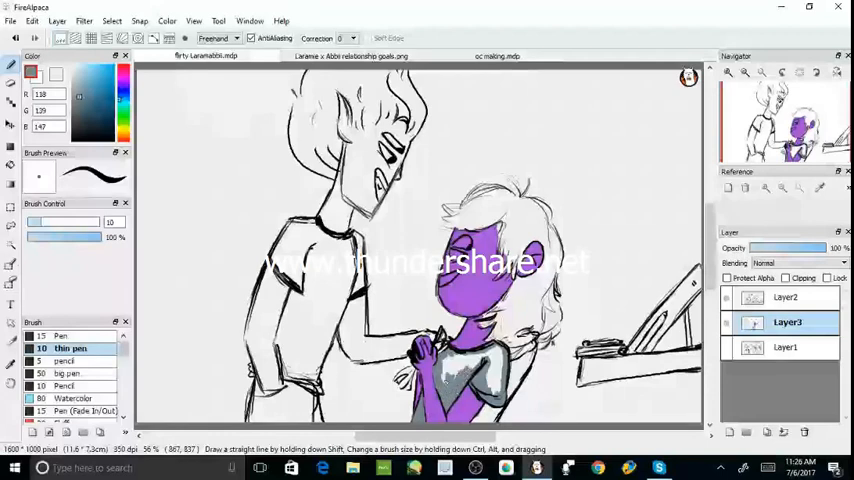
Pick a gray and cover the shirt's remaining white areas
click(450, 370)
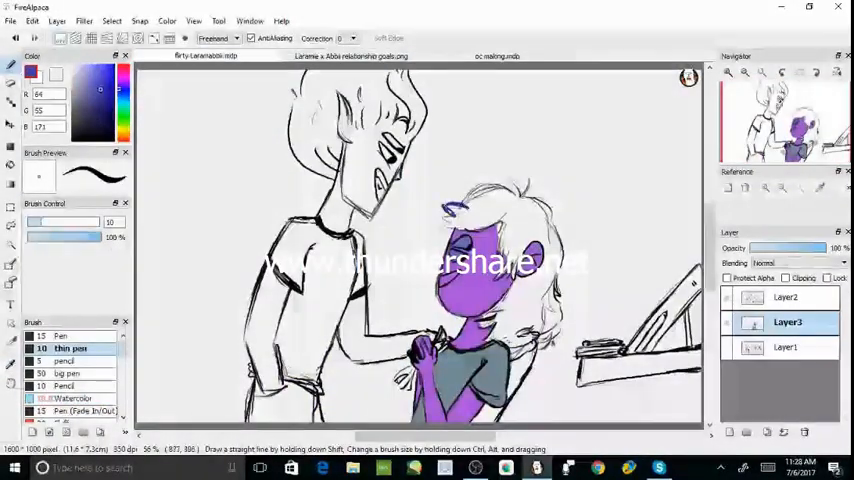
drag(440, 218, 470, 210)
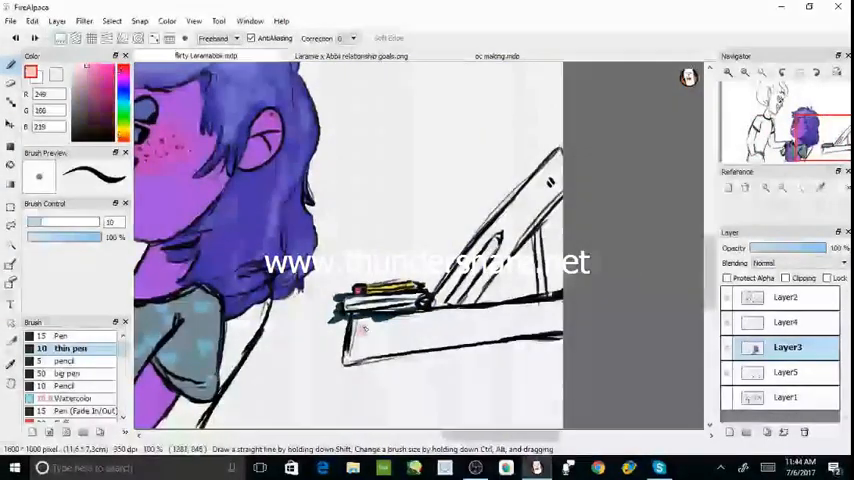
Brush yellow along the long pencil on Layer2, then switch to the finer pencil brush
drag(345, 320, 455, 320)
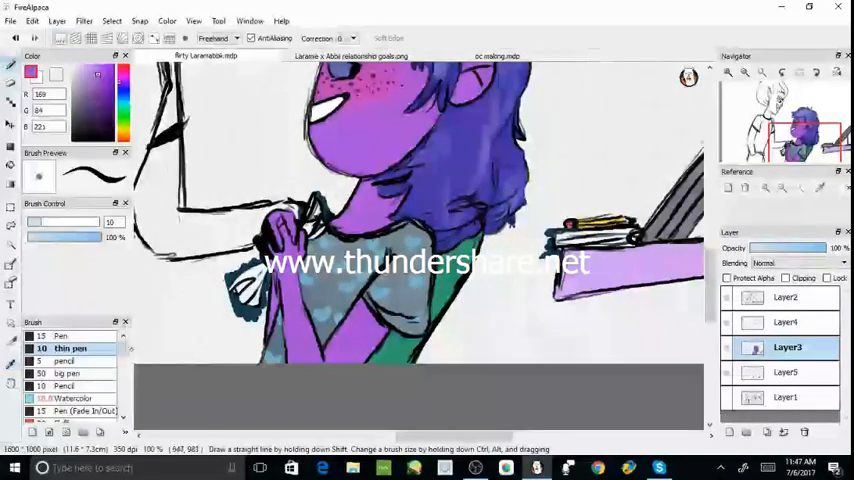
click(100, 90)
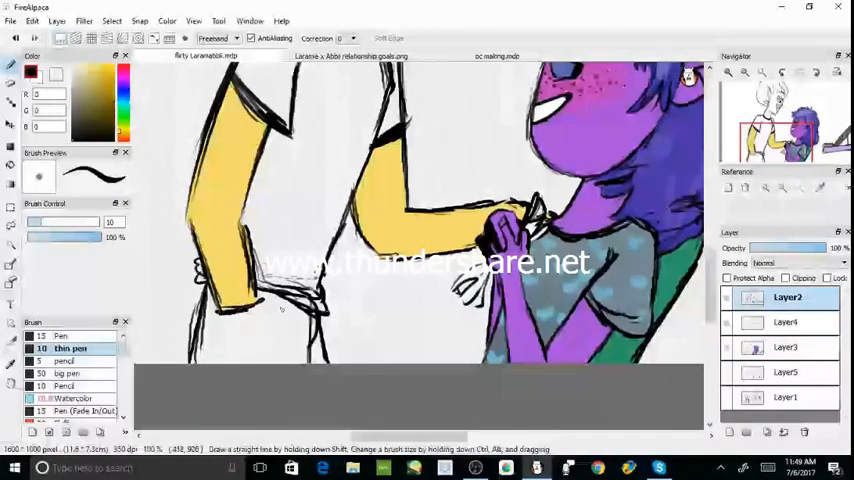
click(64, 361)
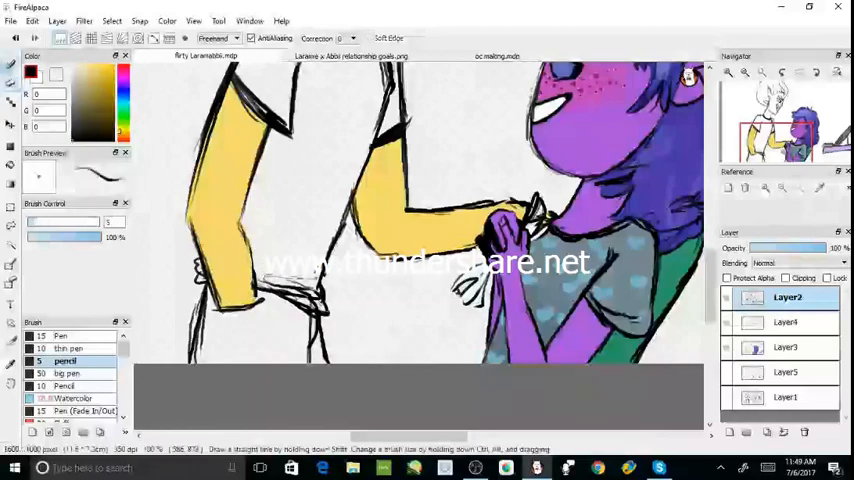
click(67, 348)
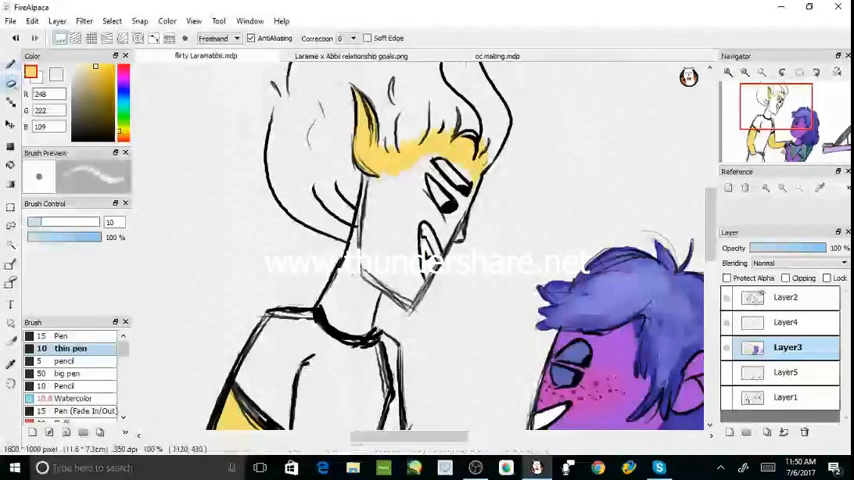
Briefly select the line art layer, then return to the yellow colour layer
click(786, 296)
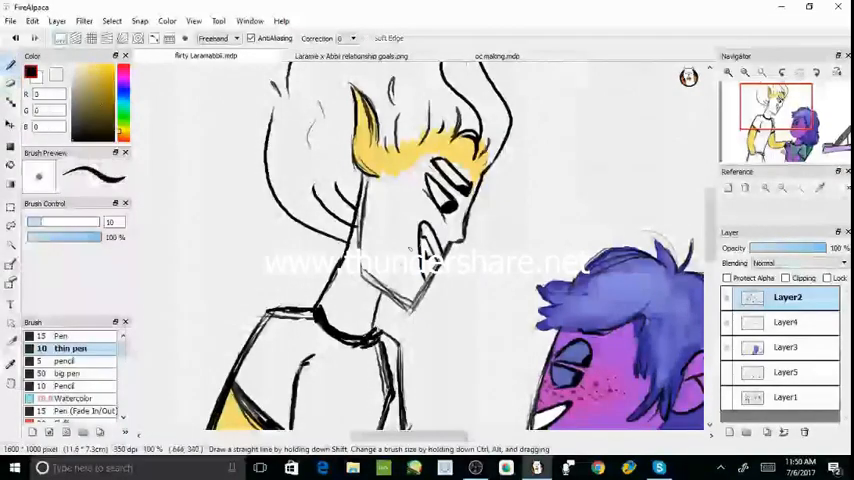
click(787, 347)
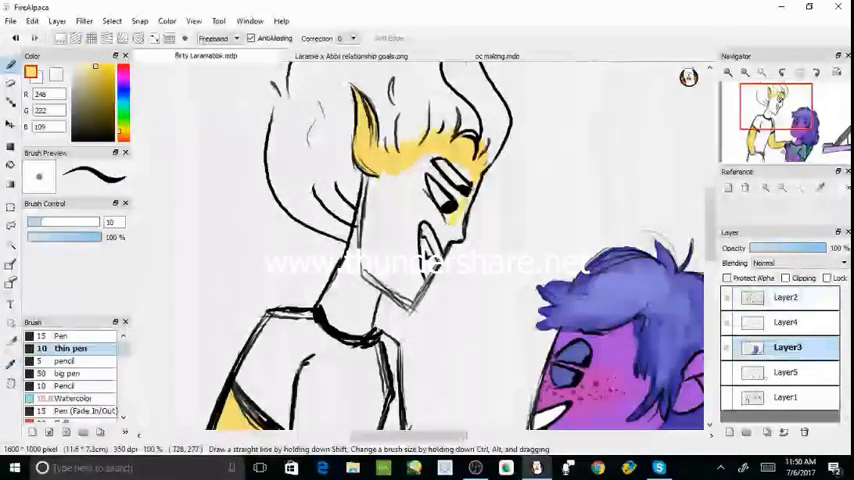